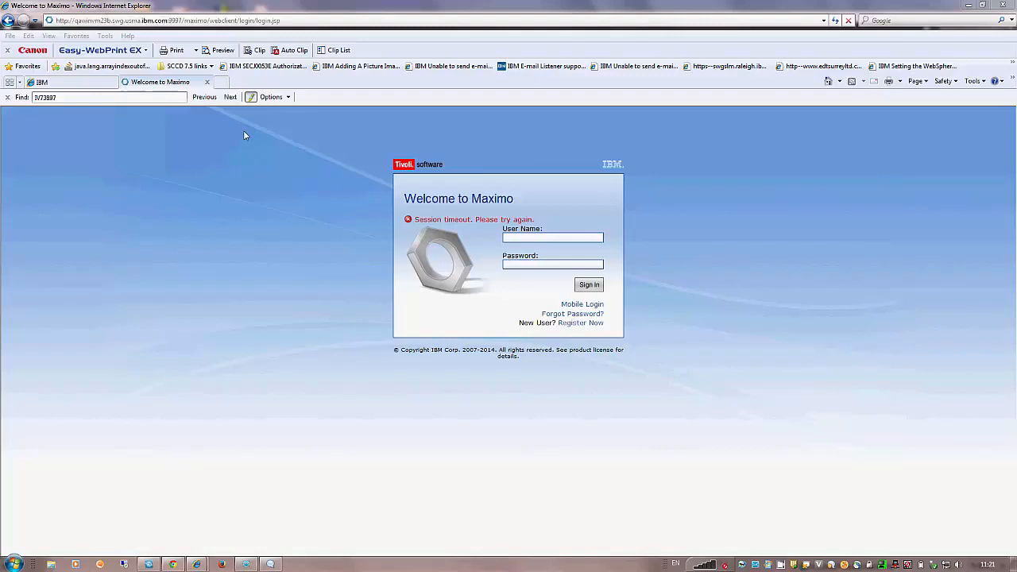
- Sign in to Maximo with the user name and password
left_click(552, 236)
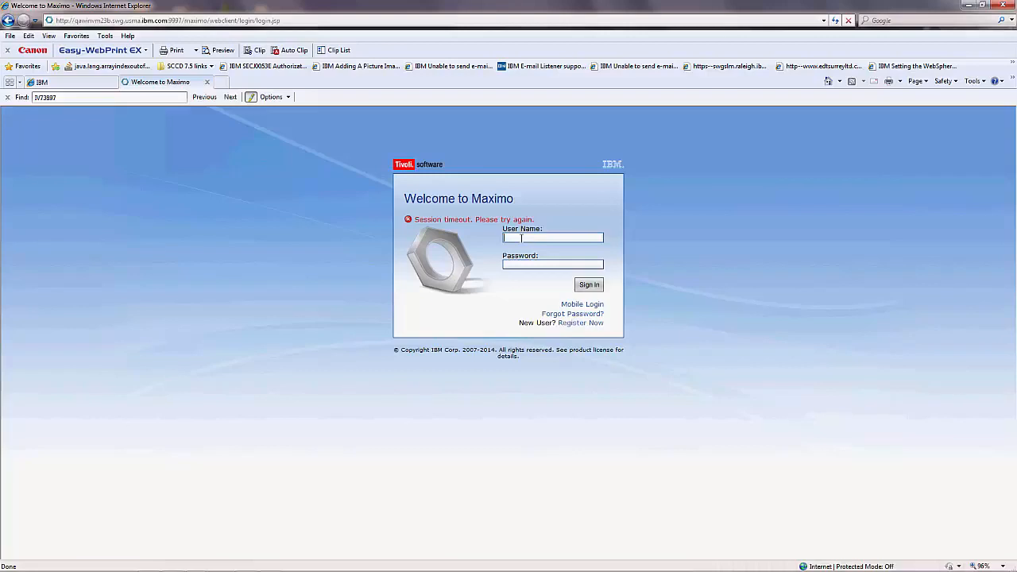
type("maxadmin")
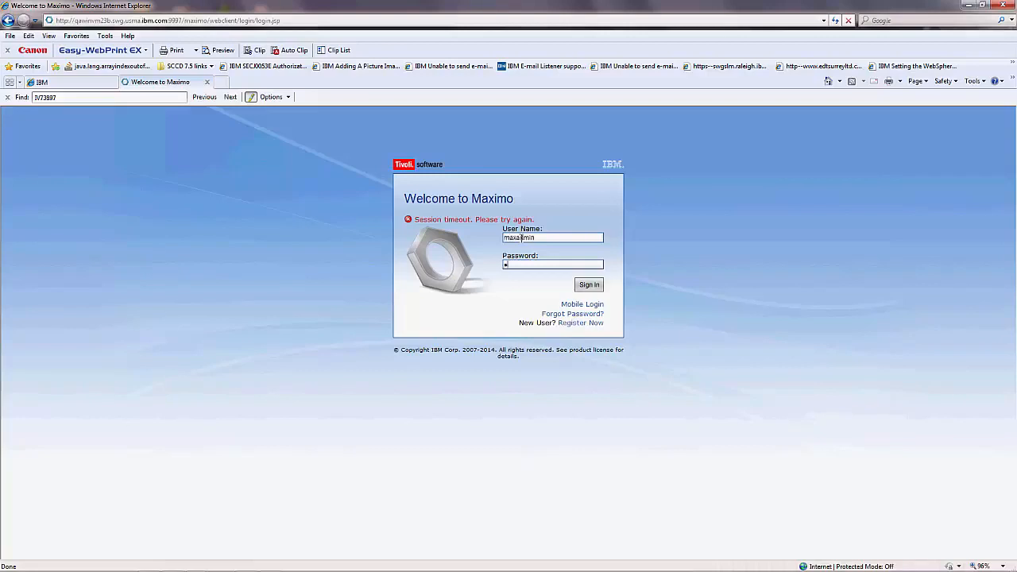
left_click(589, 284)
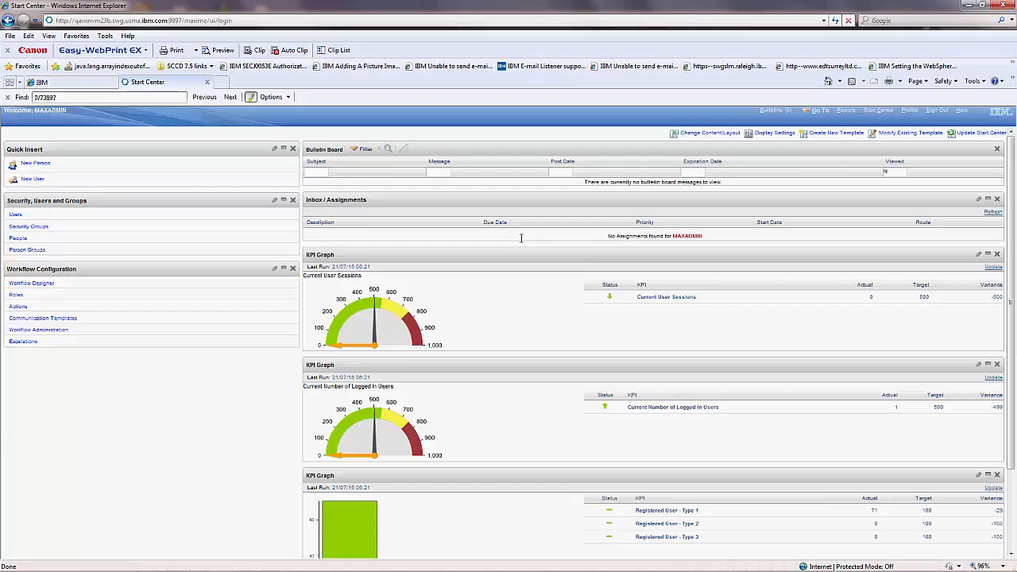
mouse_move(831, 115)
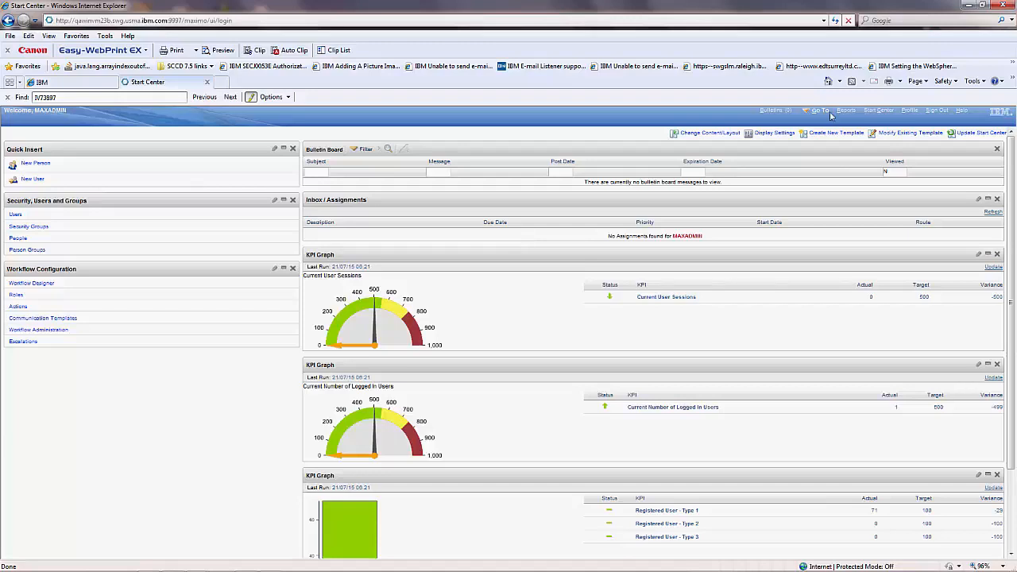
- Open Application Designer from Go To > System Configuration > Platform Configuration
left_click(821, 110)
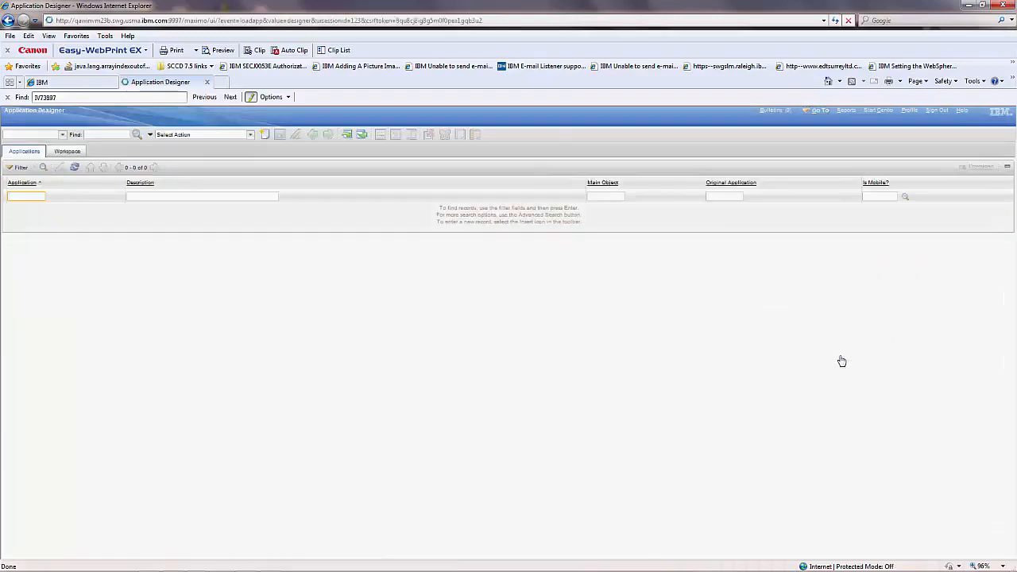
mouse_move(17, 256)
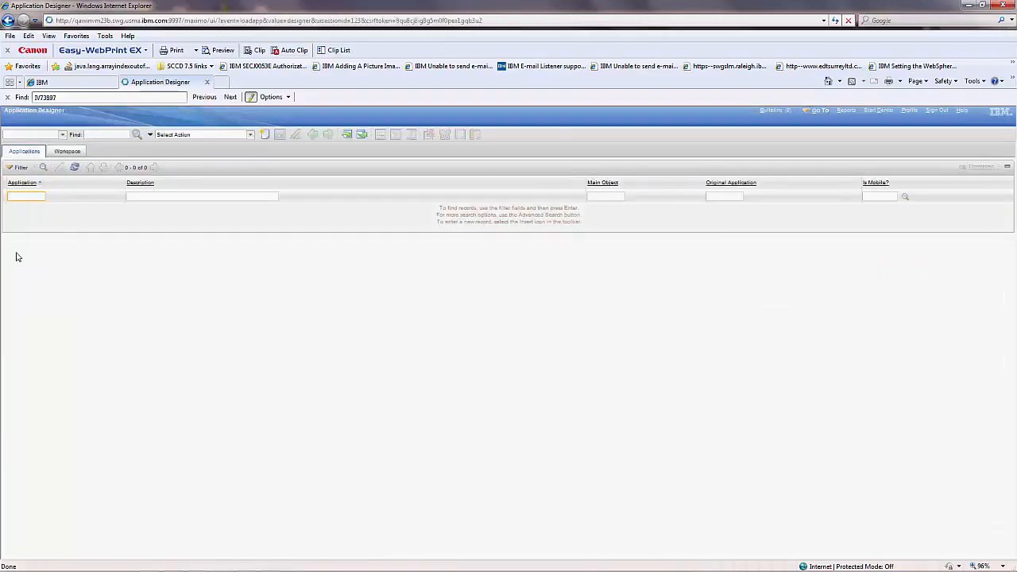
mouse_move(27, 196)
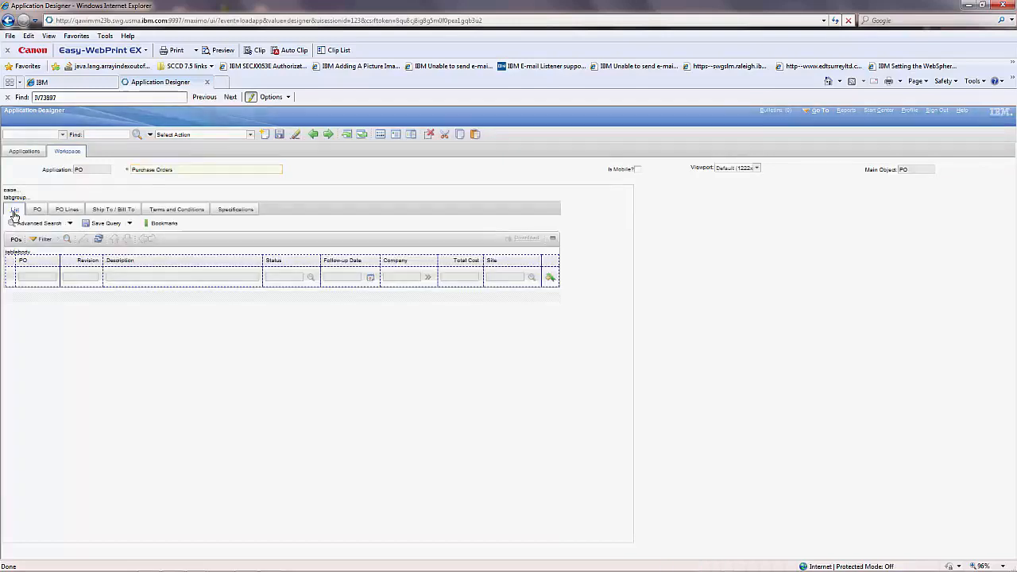
mouse_move(14, 209)
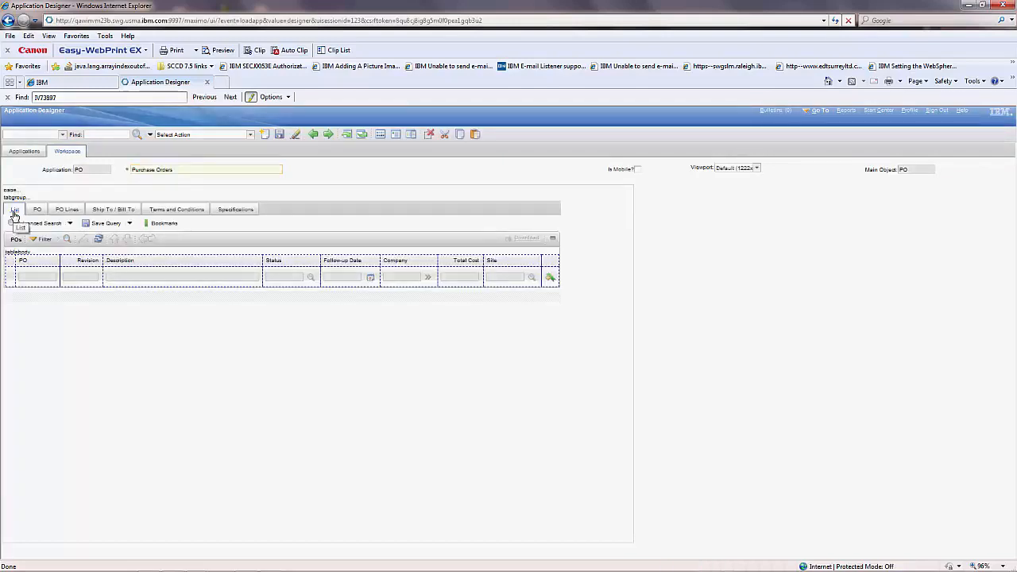
- Select the List page container of the PO application layout
left_click(15, 210)
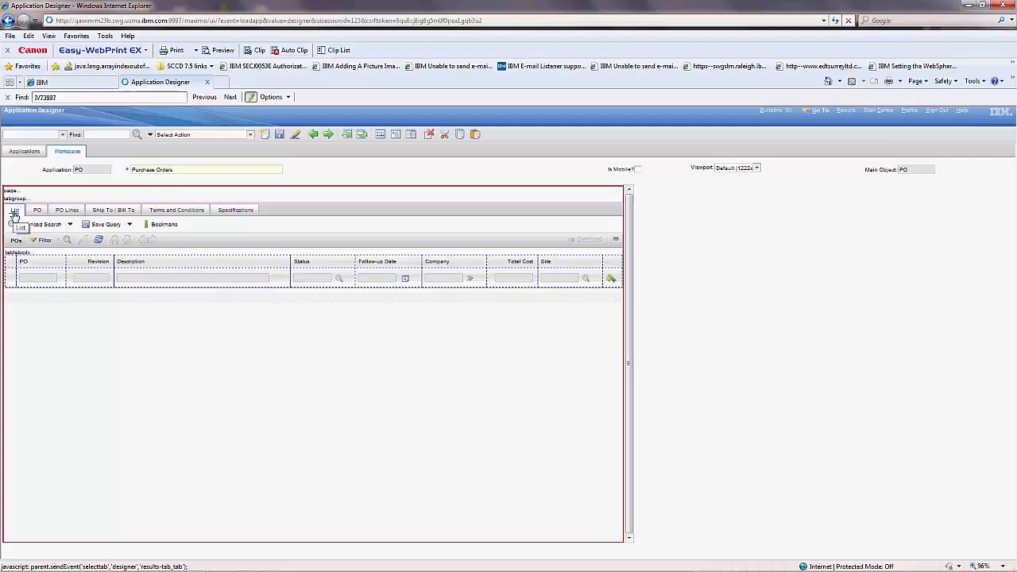
left_click(250, 133)
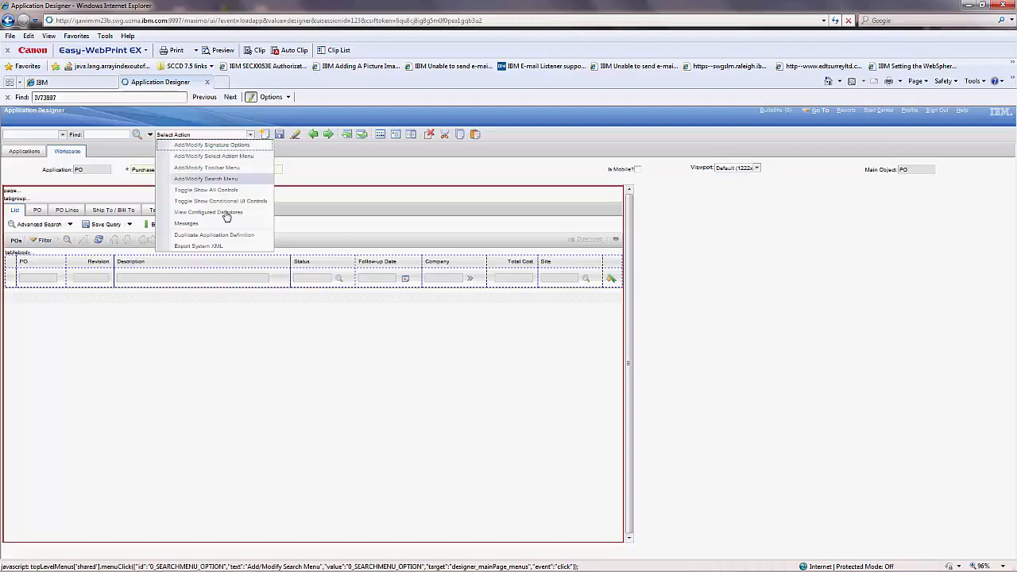
mouse_move(225, 243)
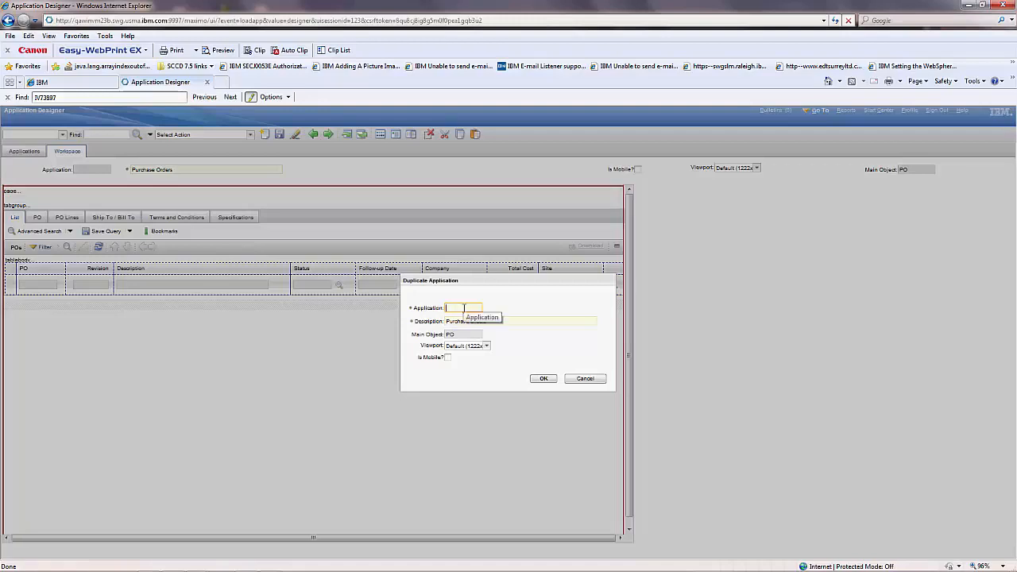
- Duplicate the PO definition as POCLONE with description 'Purchase Orders CLONE'
type("PO")
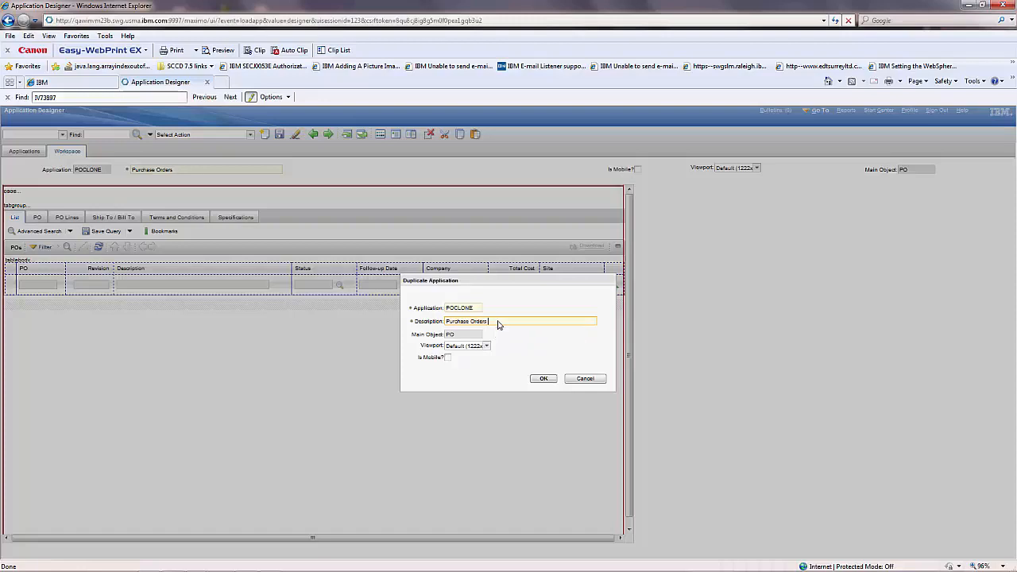
type("CLONE")
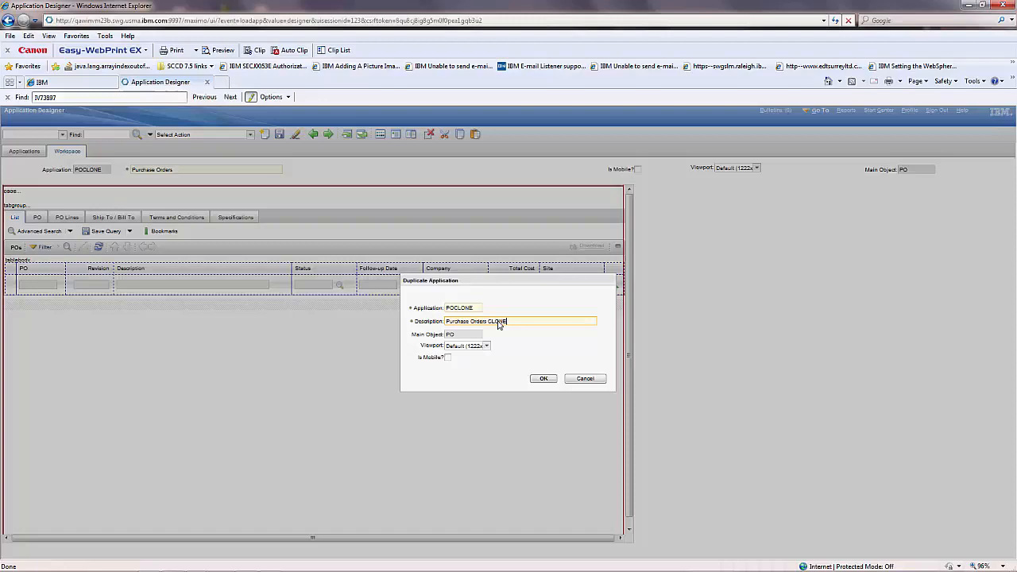
mouse_move(546, 394)
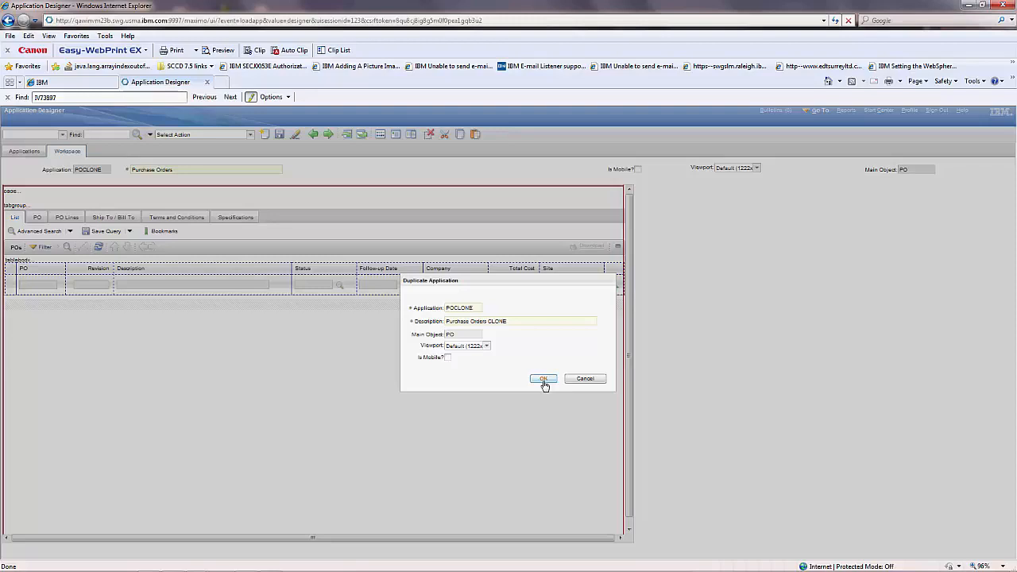
left_click(543, 378)
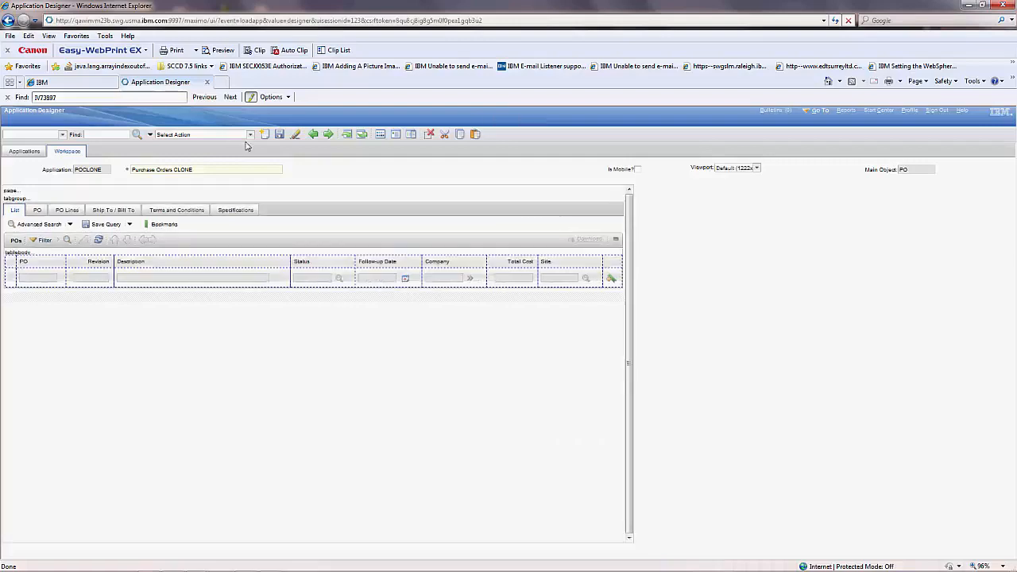
mouse_move(279, 134)
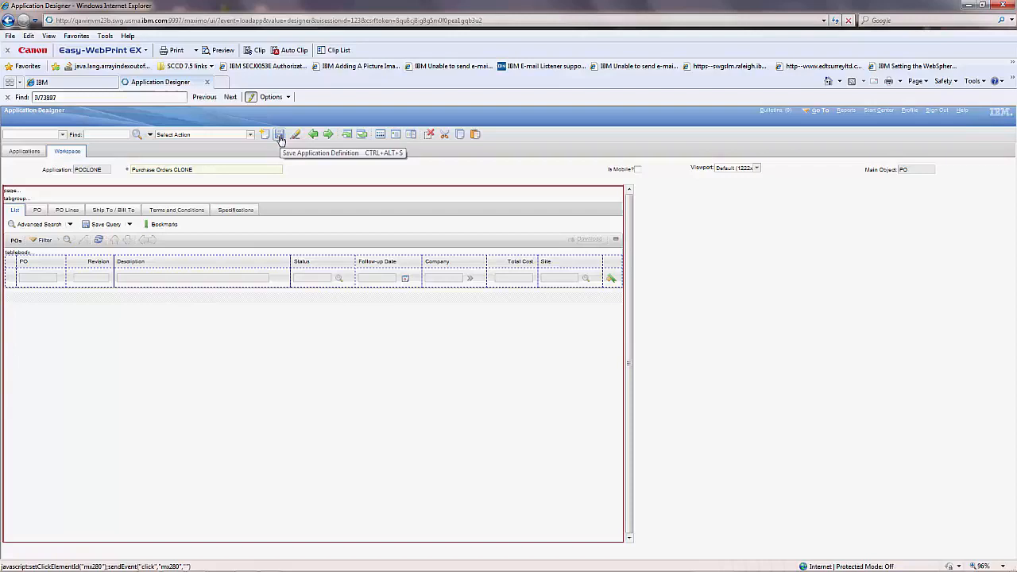
- Save the POCLONE application definition
left_click(279, 134)
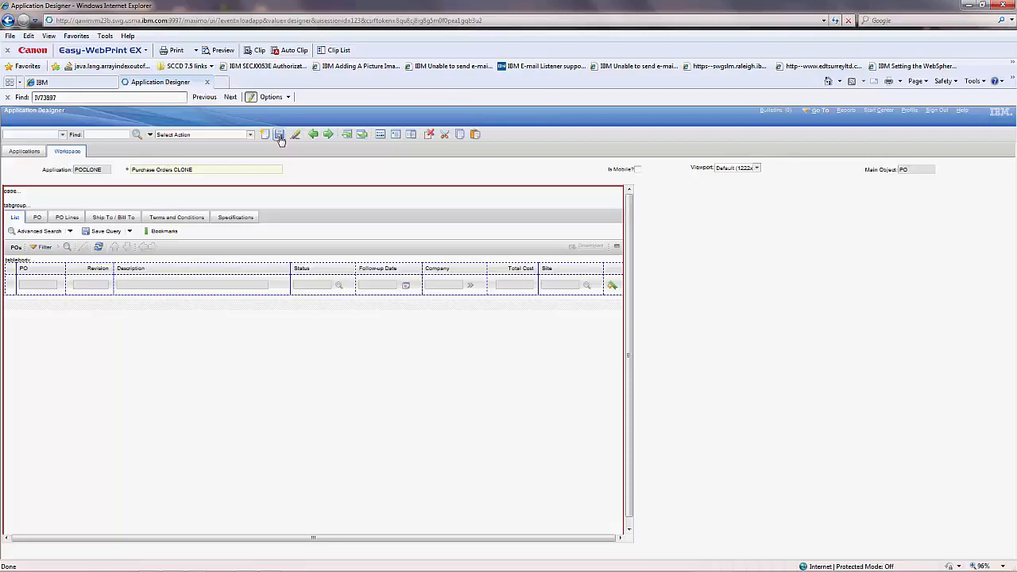
mouse_move(936, 110)
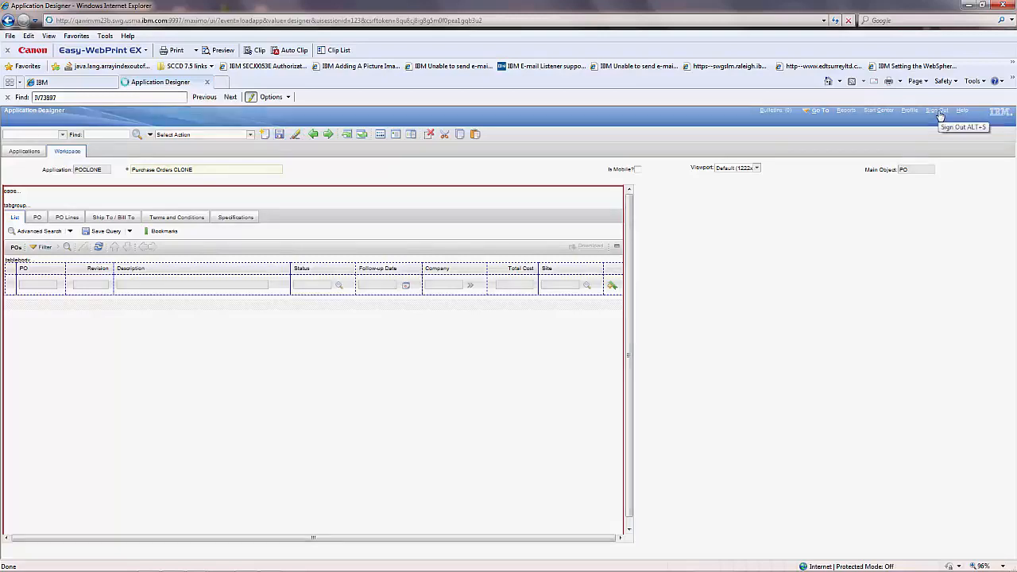
- Sign out of Maximo and sign back in to the Start Center
left_click(938, 110)
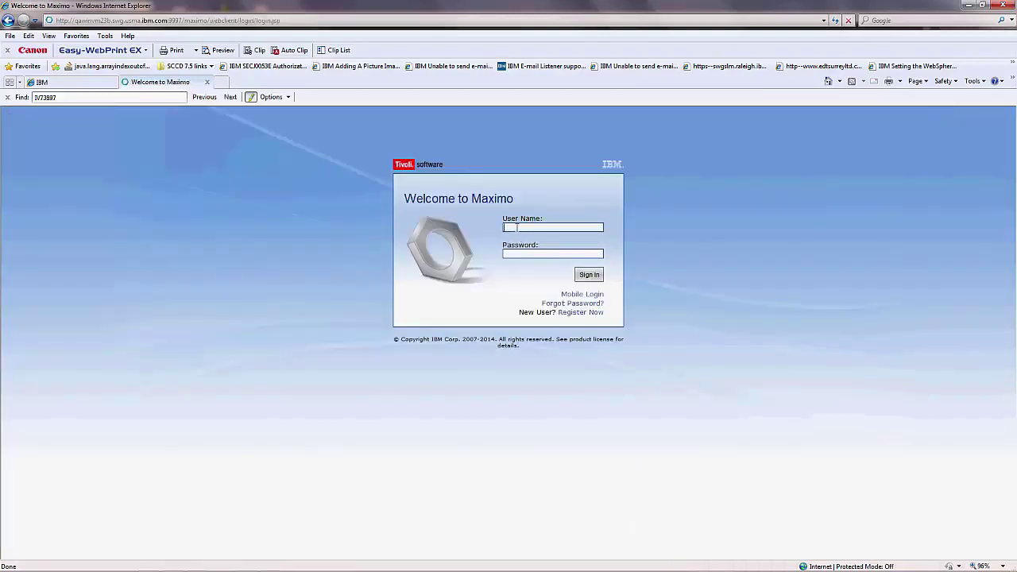
type("maxadmin")
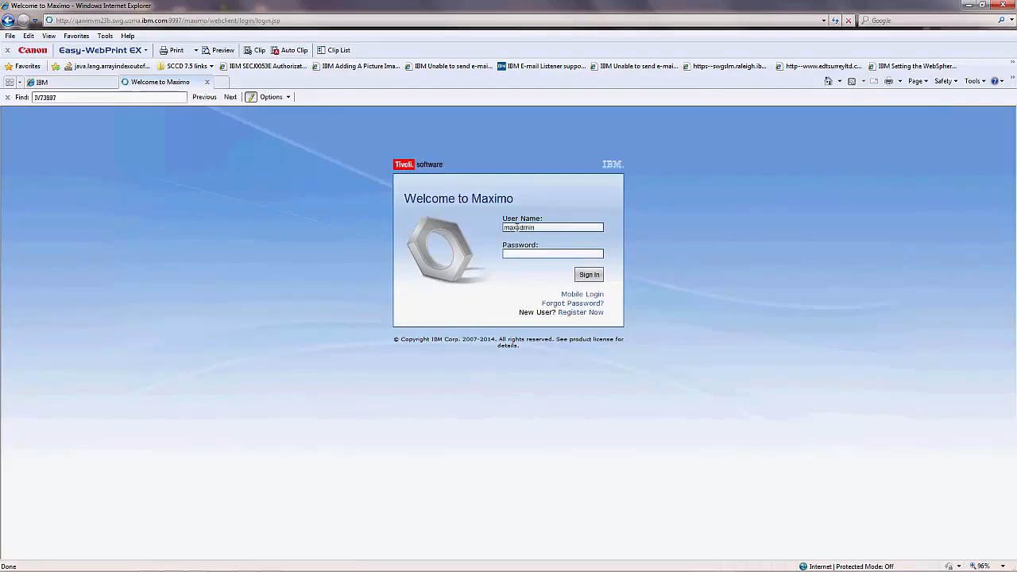
left_click(588, 274)
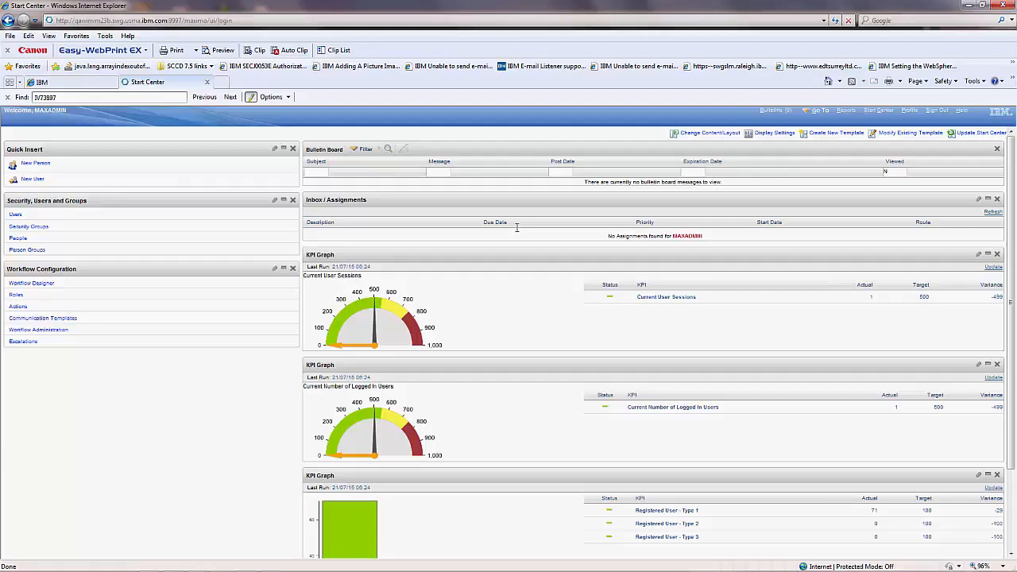
mouse_move(820, 110)
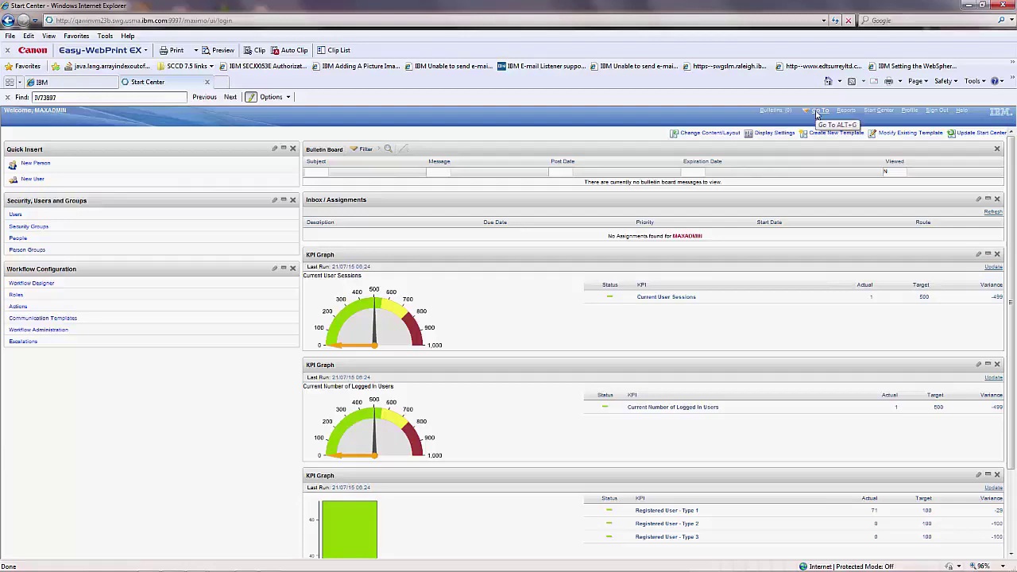
- Open Purchase Orders CLONE from Go To > Purchasing
left_click(821, 110)
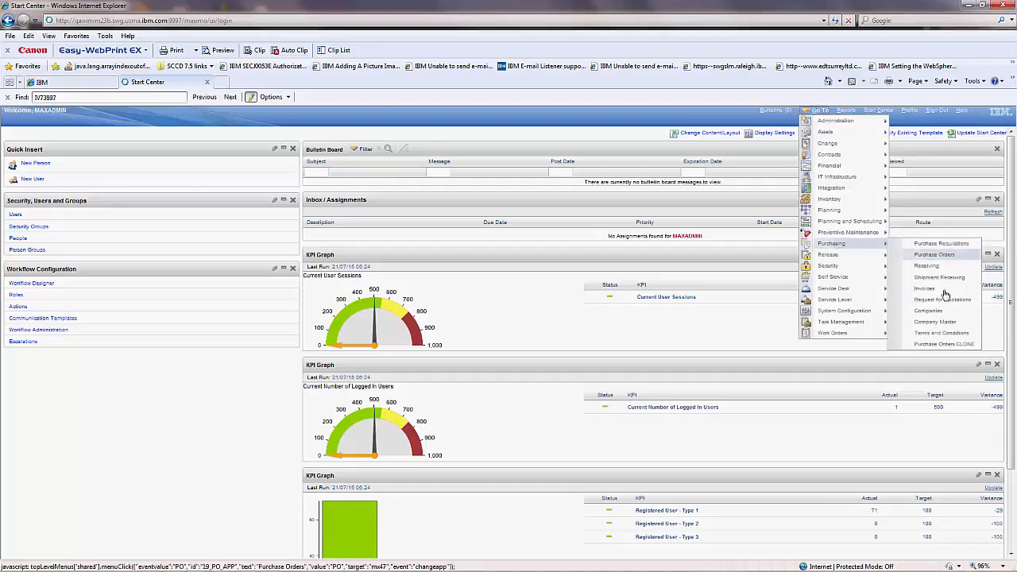
mouse_move(941, 343)
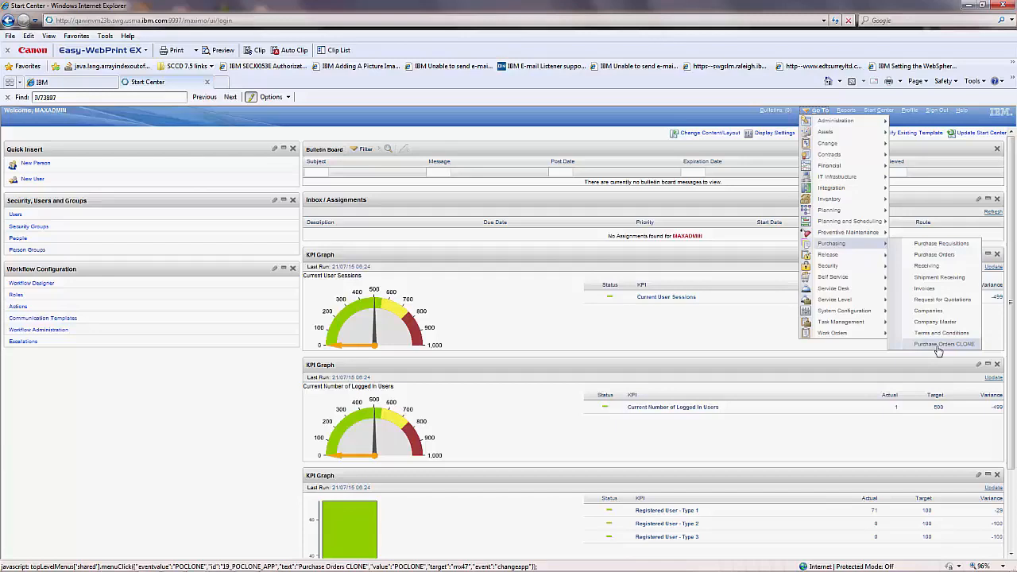
left_click(943, 344)
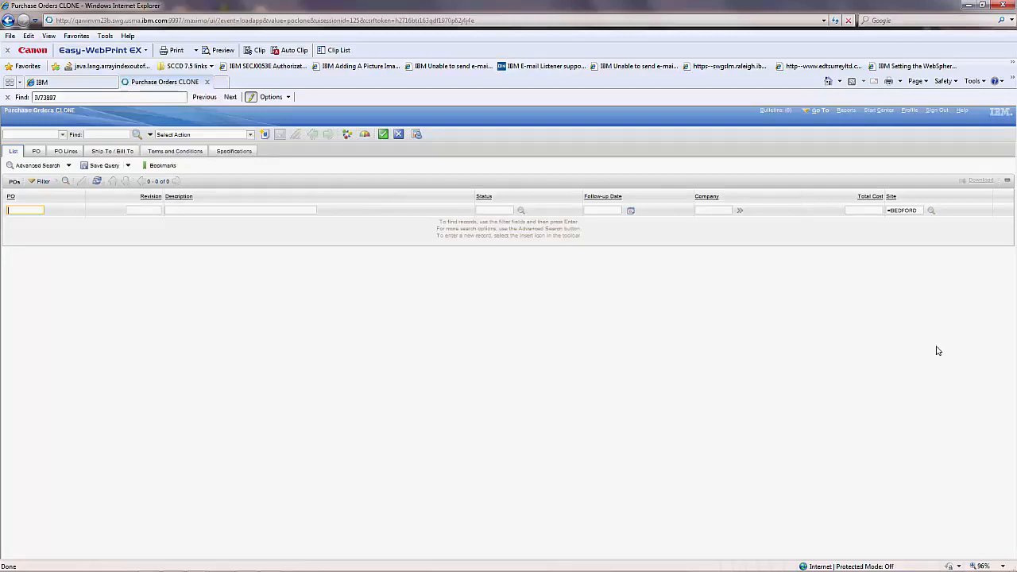
mouse_move(932, 351)
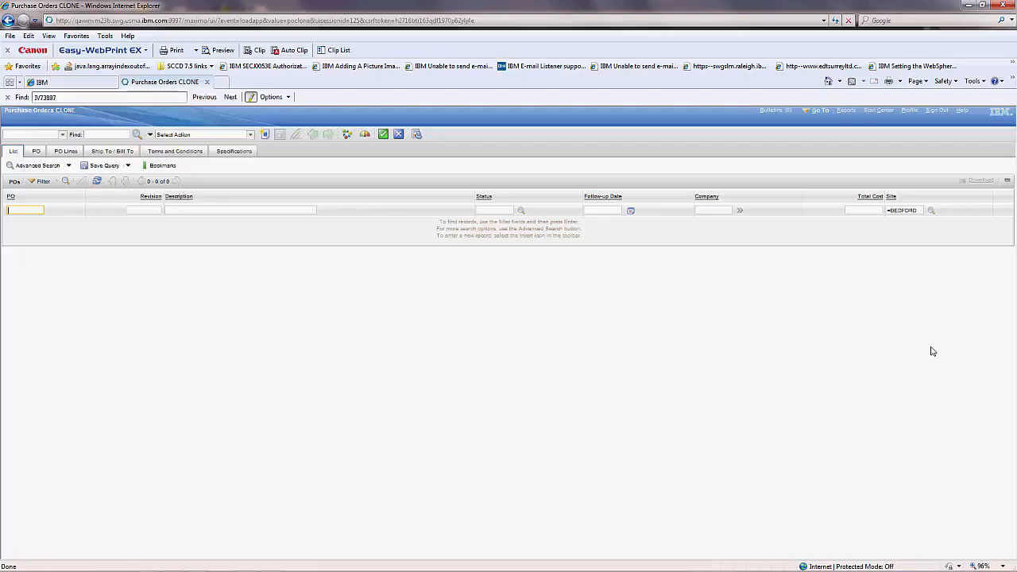
mouse_move(809, 399)
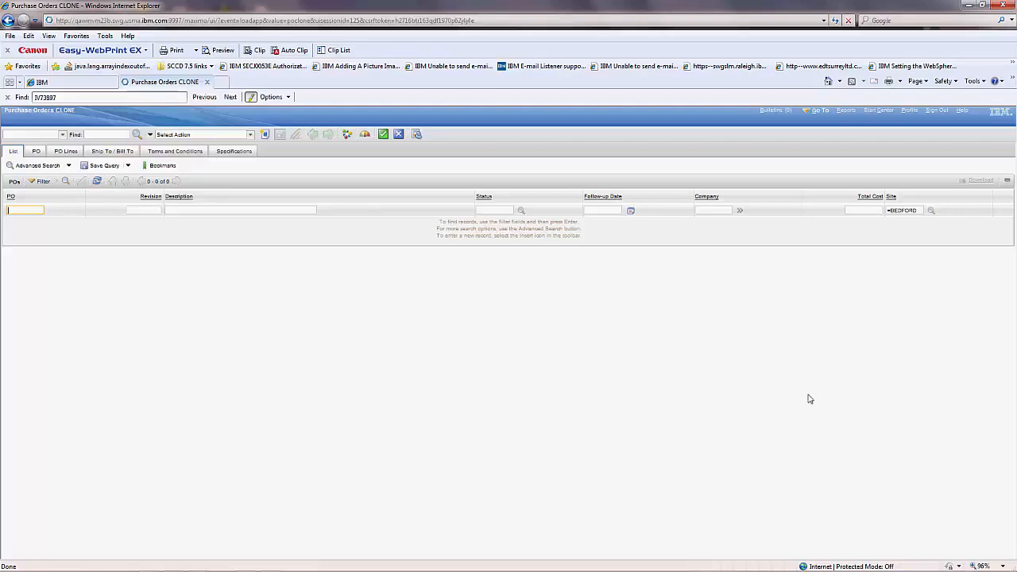